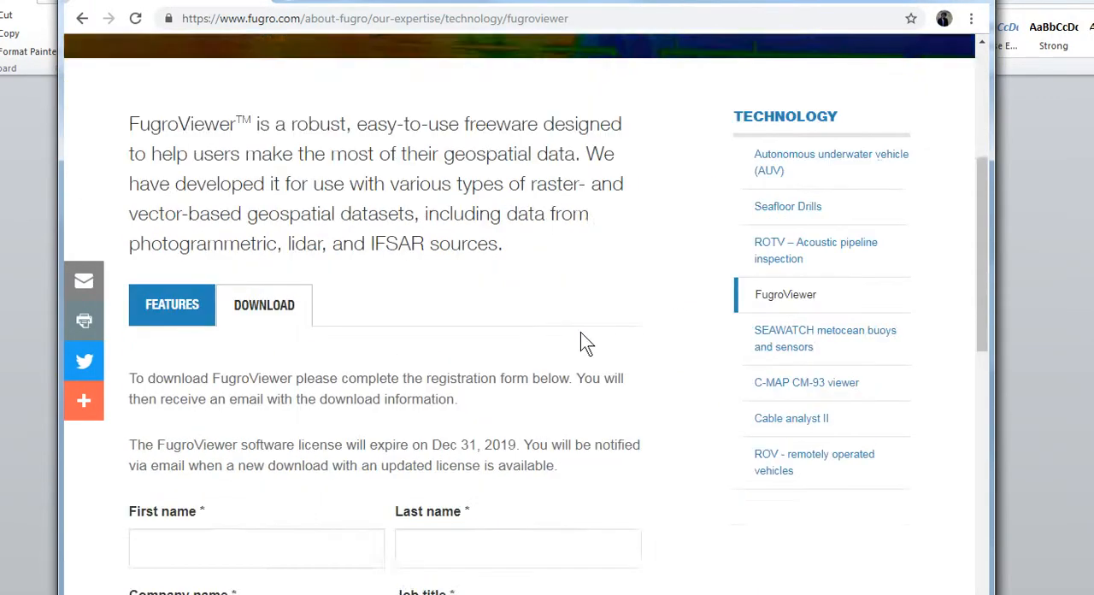
Fill in the Fugro request form's email address and how-you-heard selection
{"action": "scroll", "scroll_direction": "down", "scroll_amount": 3}
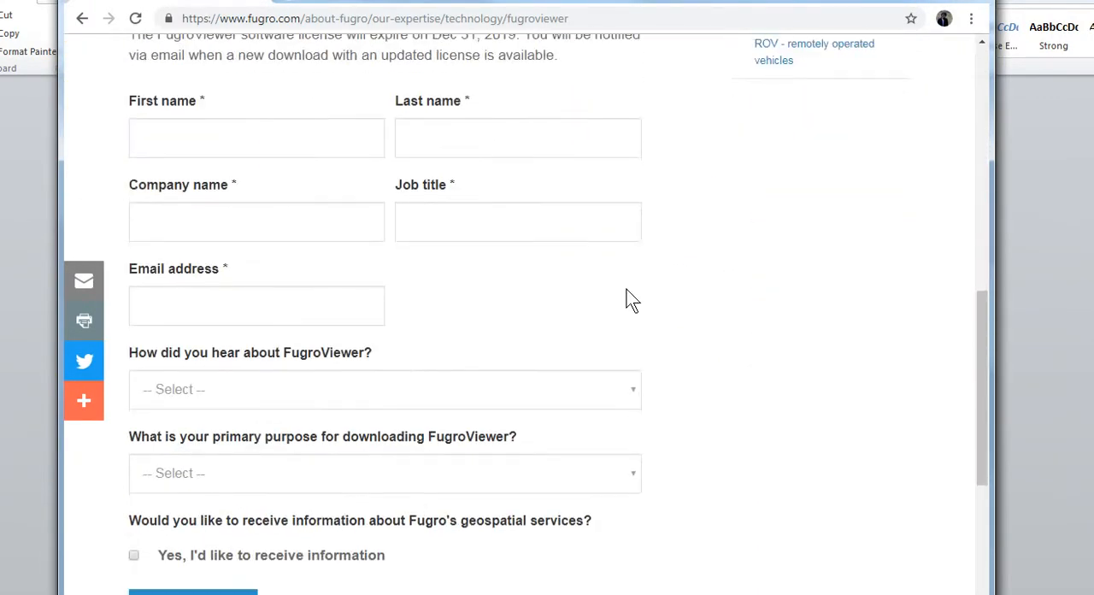
{"action": "scroll", "scroll_direction": "down", "scroll_amount": 3}
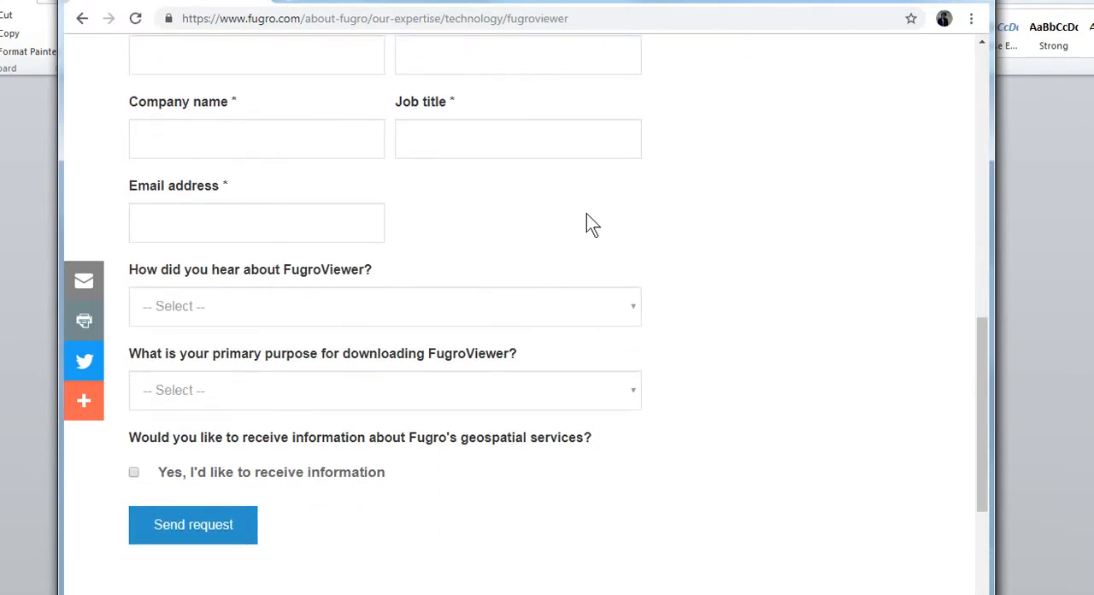
{"action": "mouse_move", "coordinate": [203, 263]}
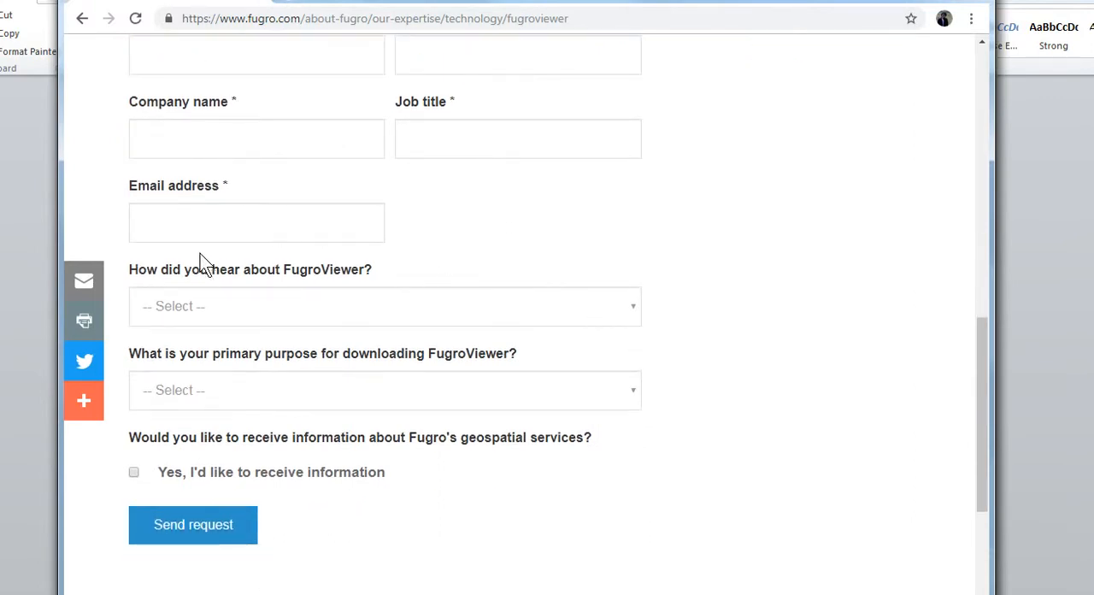
{"action": "left_click", "coordinate": [256, 222]}
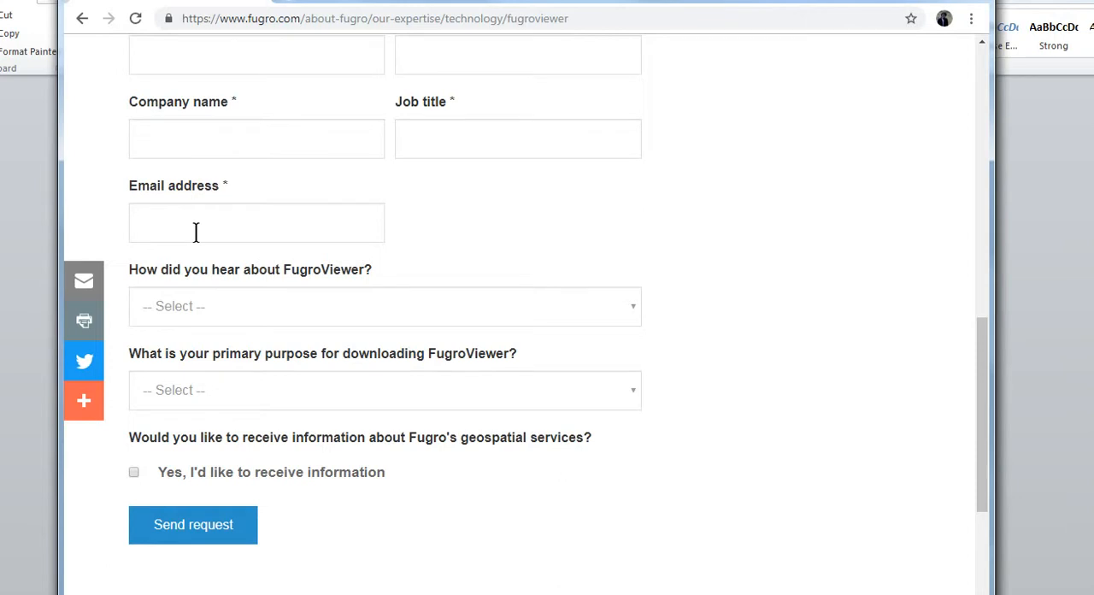
{"action": "mouse_move", "coordinate": [282, 325]}
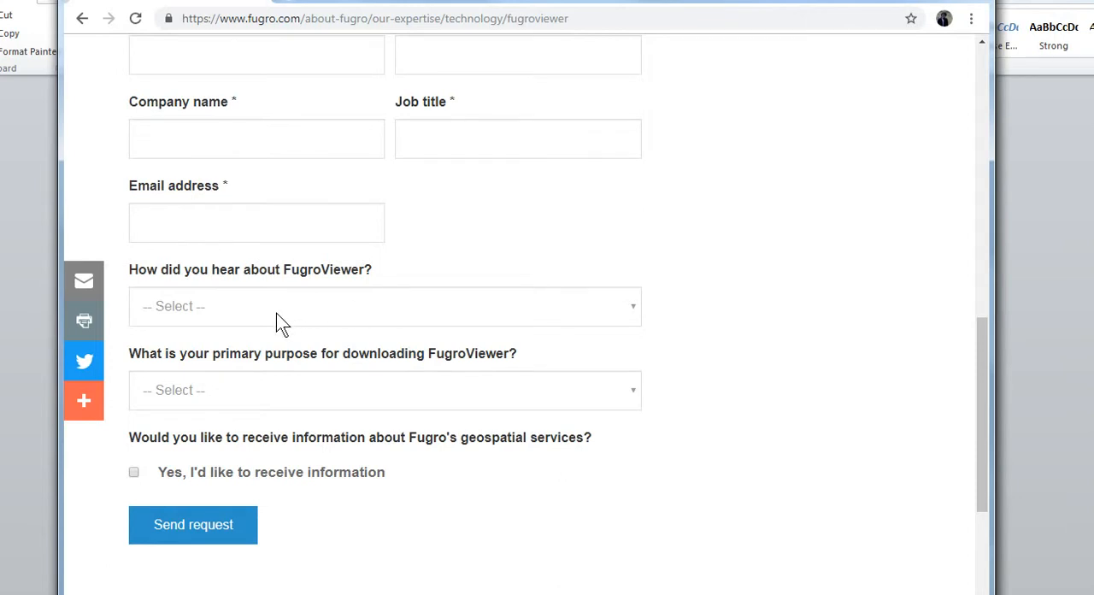
{"action": "left_click", "coordinate": [384, 306]}
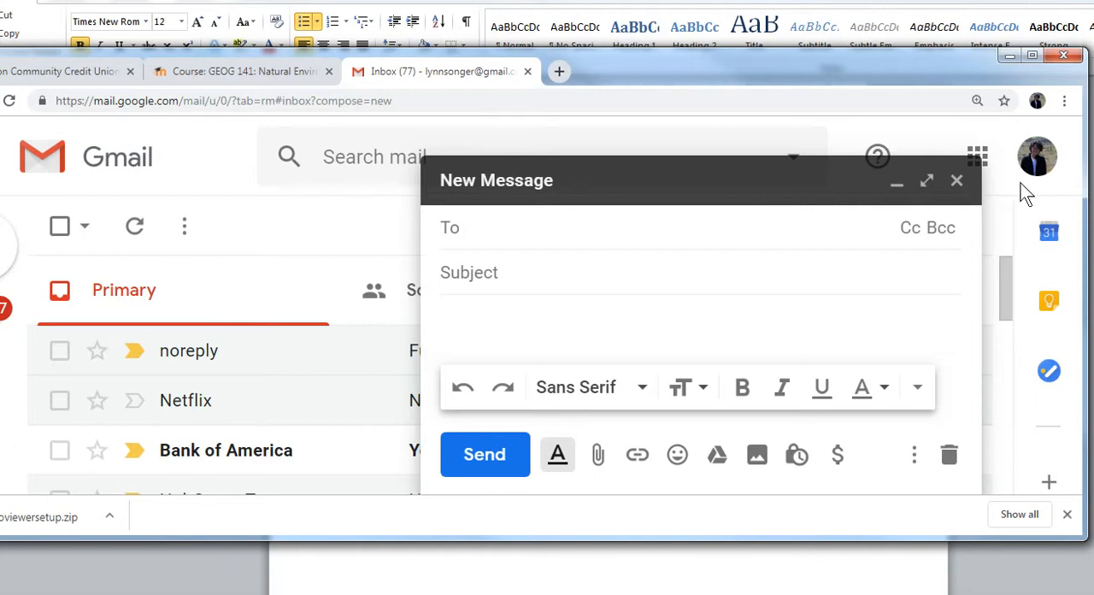
Dismiss Gmail's missing-recipient error and discard the blank new message
{"action": "left_click", "coordinate": [978, 157]}
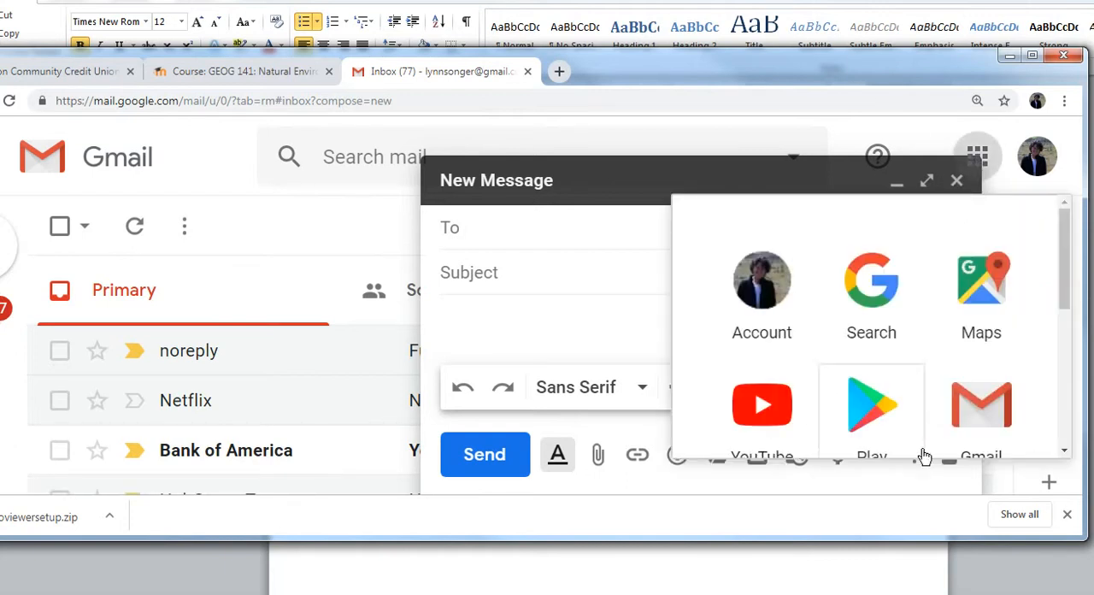
{"action": "left_click", "coordinate": [978, 155]}
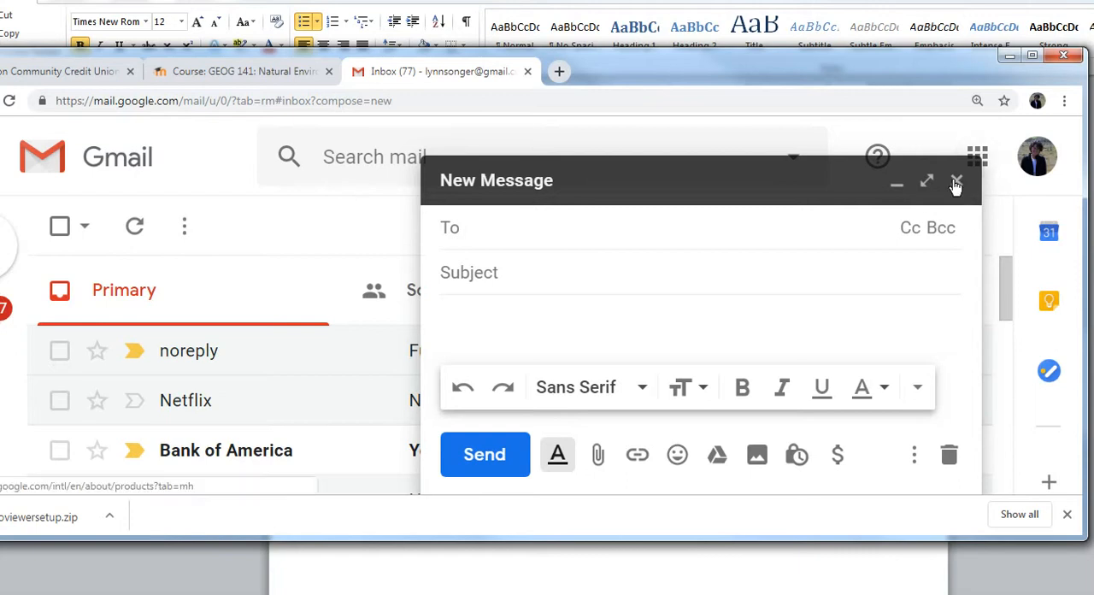
{"action": "left_click", "coordinate": [486, 455]}
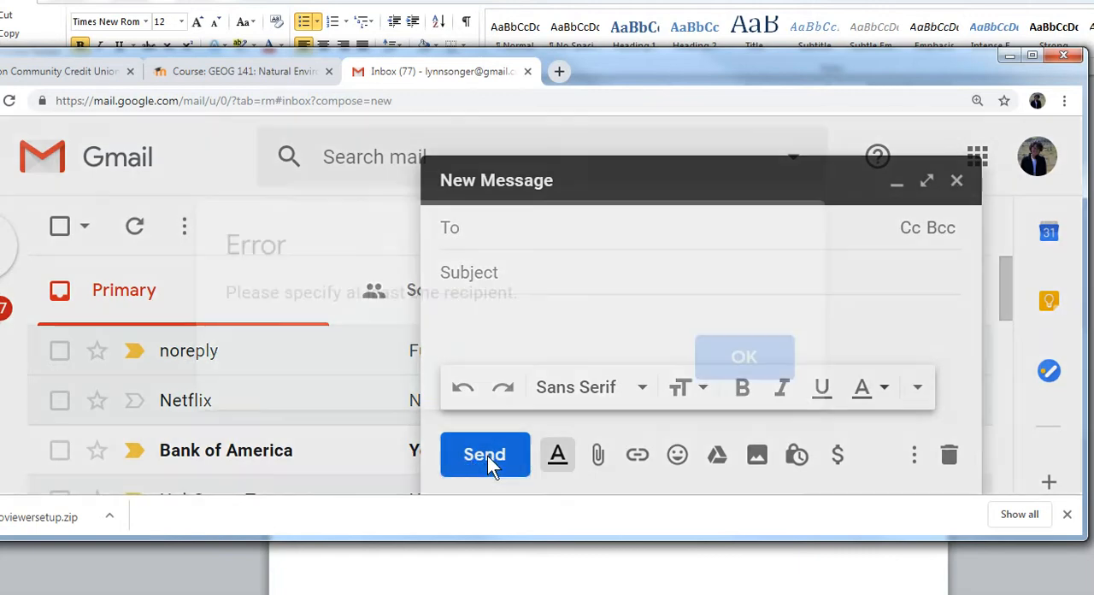
{"action": "left_click", "coordinate": [741, 356]}
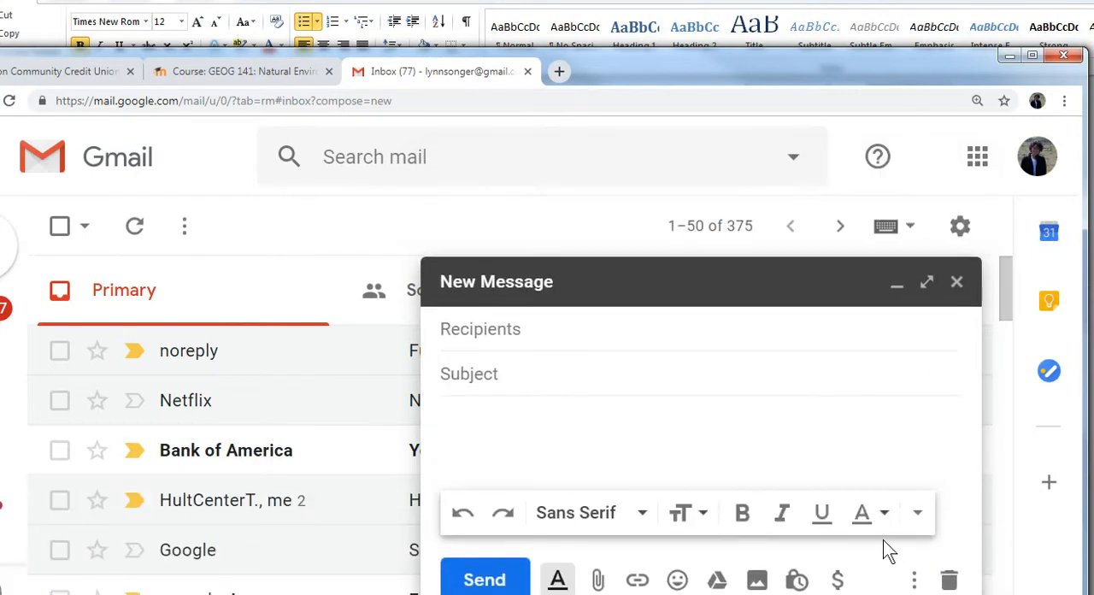
{"action": "left_click", "coordinate": [958, 280]}
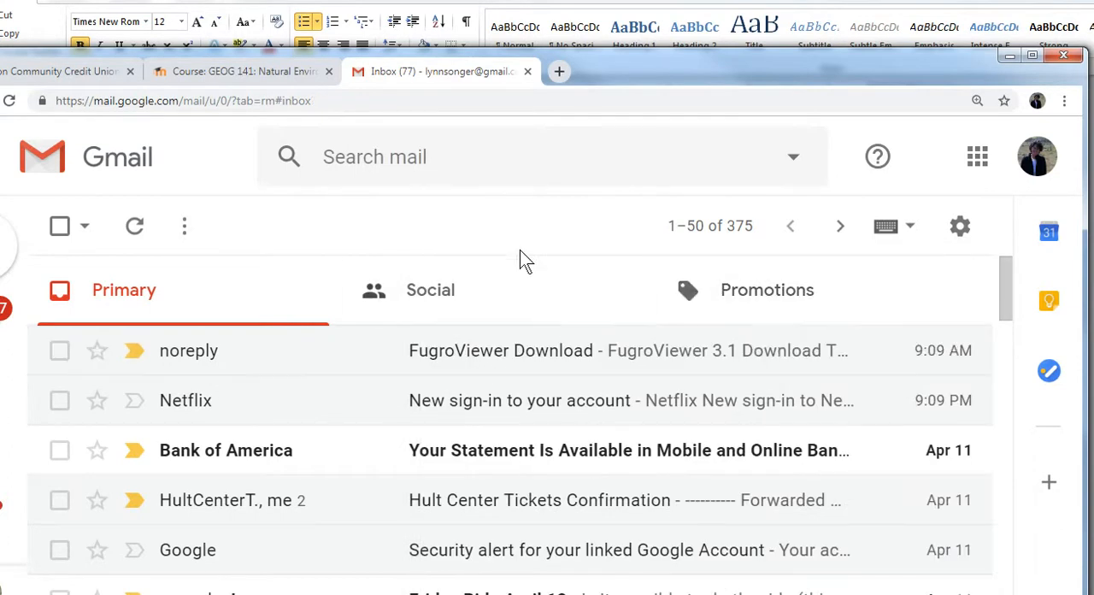
{"action": "mouse_move", "coordinate": [243, 350]}
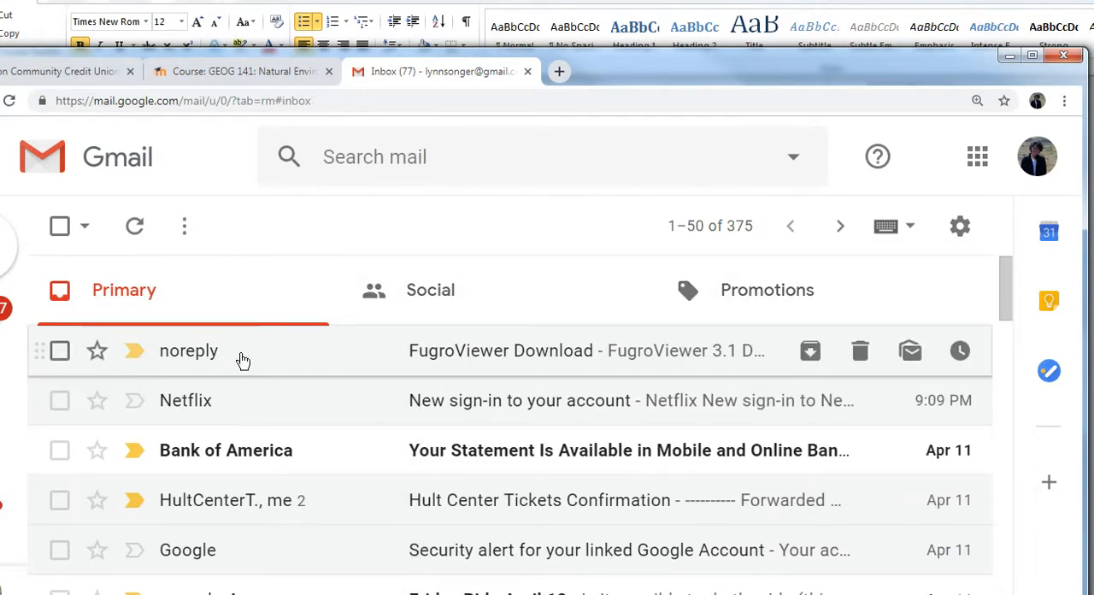
View the noreply 'FugroViewer Download' email and its setup zip attachment options
{"action": "left_click", "coordinate": [188, 351]}
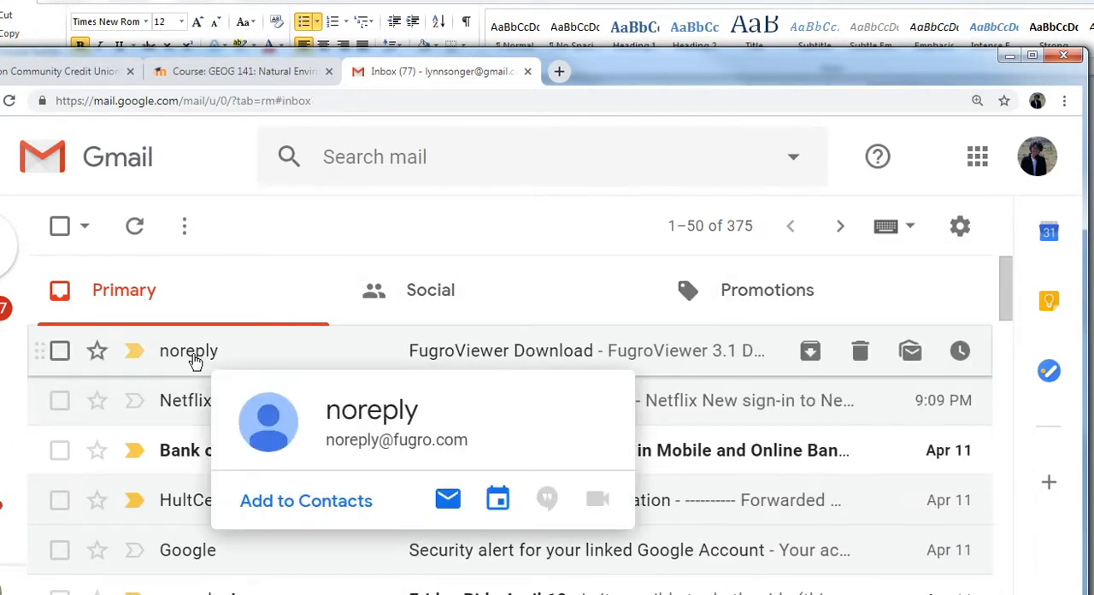
{"action": "left_click", "coordinate": [499, 350]}
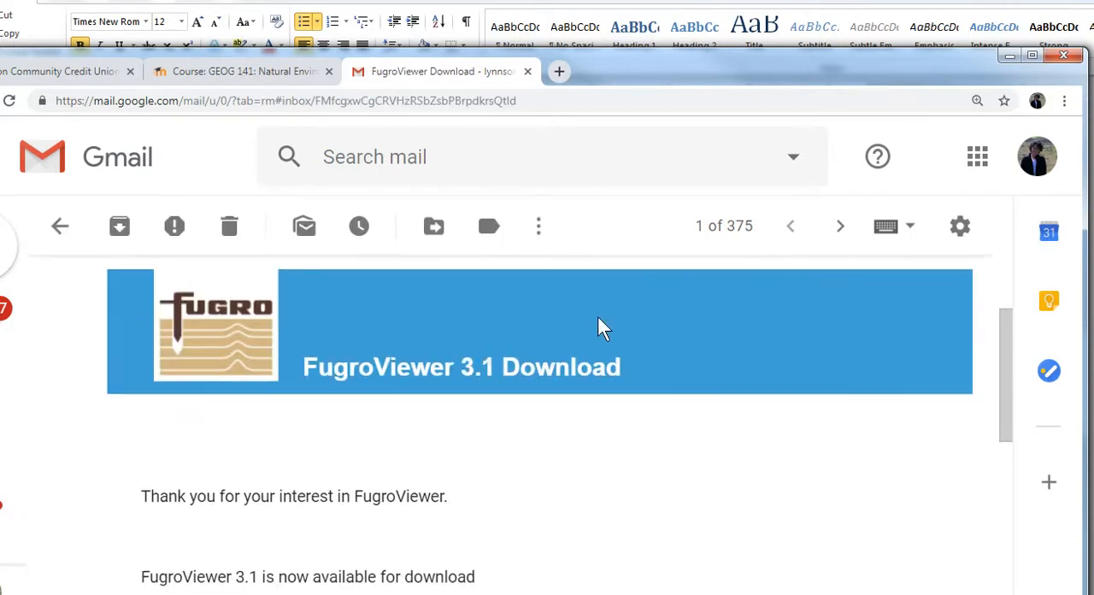
{"action": "scroll", "scroll_direction": "down", "scroll_amount": 3}
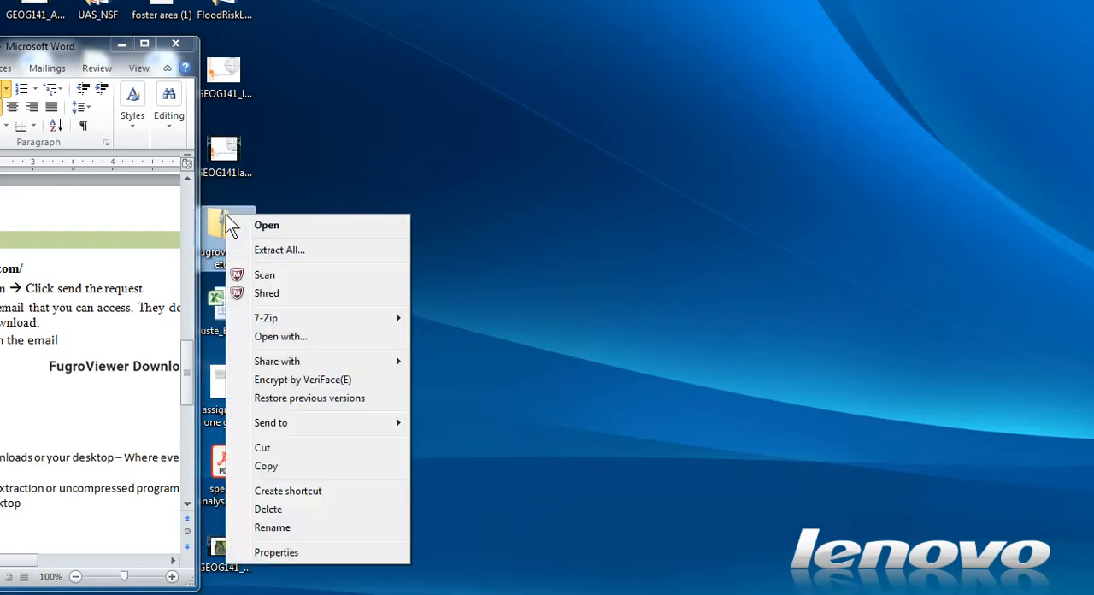
{"action": "mouse_move", "coordinate": [304, 249]}
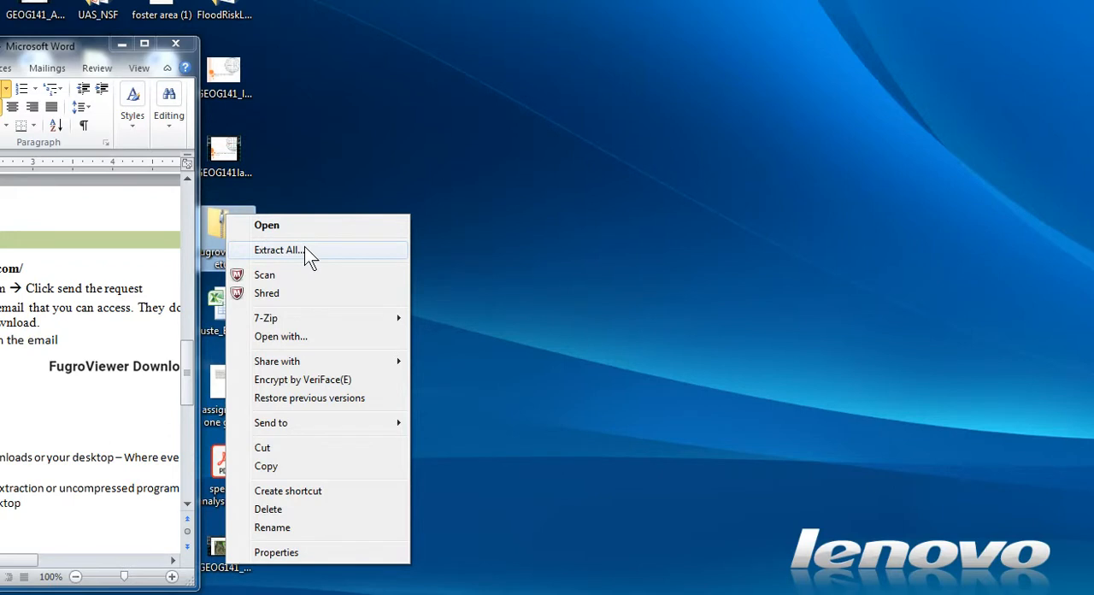
Extract the setup zip into the suggested fugroviewersetup folder on the desktop
{"action": "left_click", "coordinate": [275, 249]}
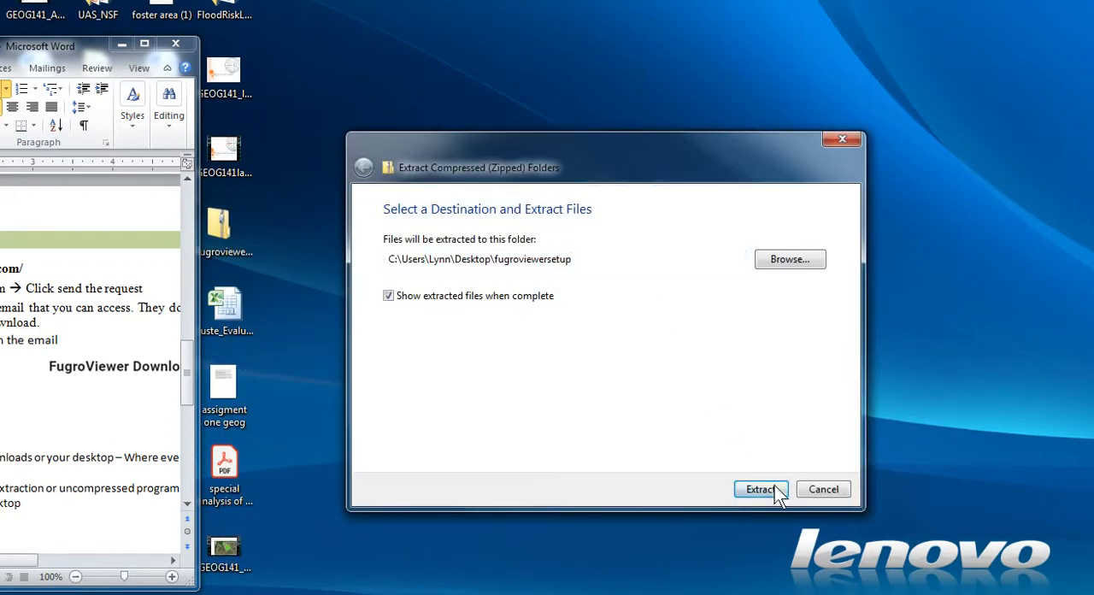
{"action": "left_click", "coordinate": [759, 489]}
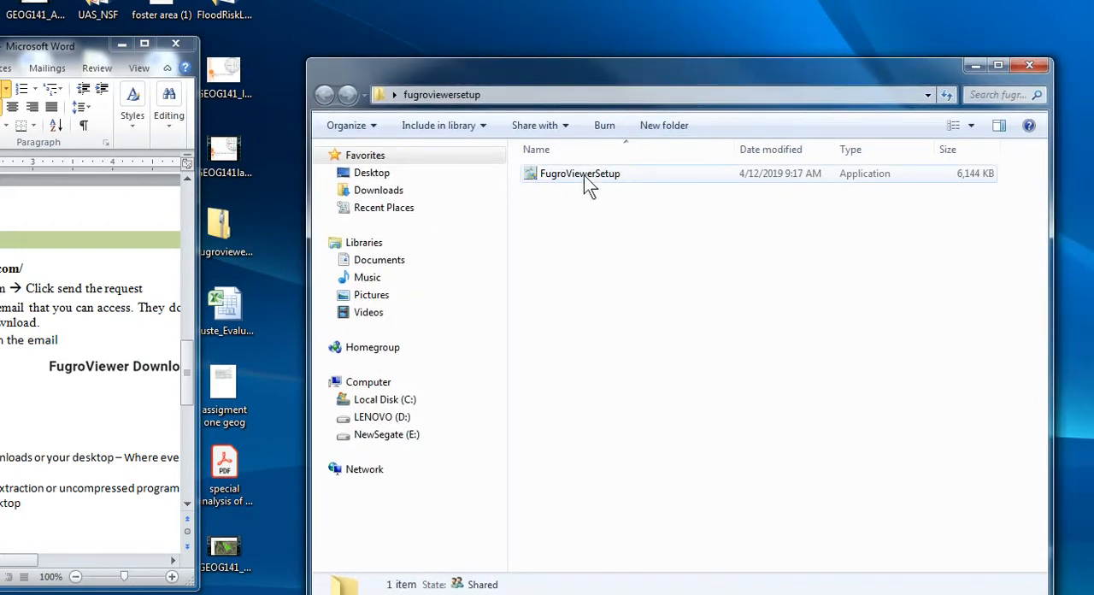
{"action": "mouse_move", "coordinate": [568, 181]}
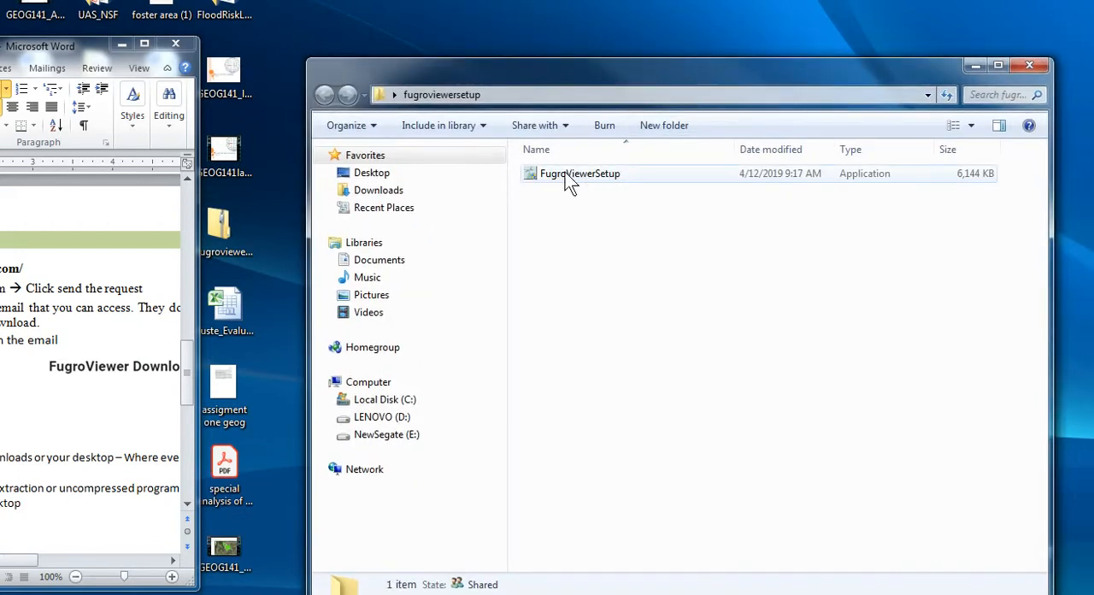
Launch FugroViewerSetup and move past the installer's welcome page
{"action": "left_click", "coordinate": [579, 174]}
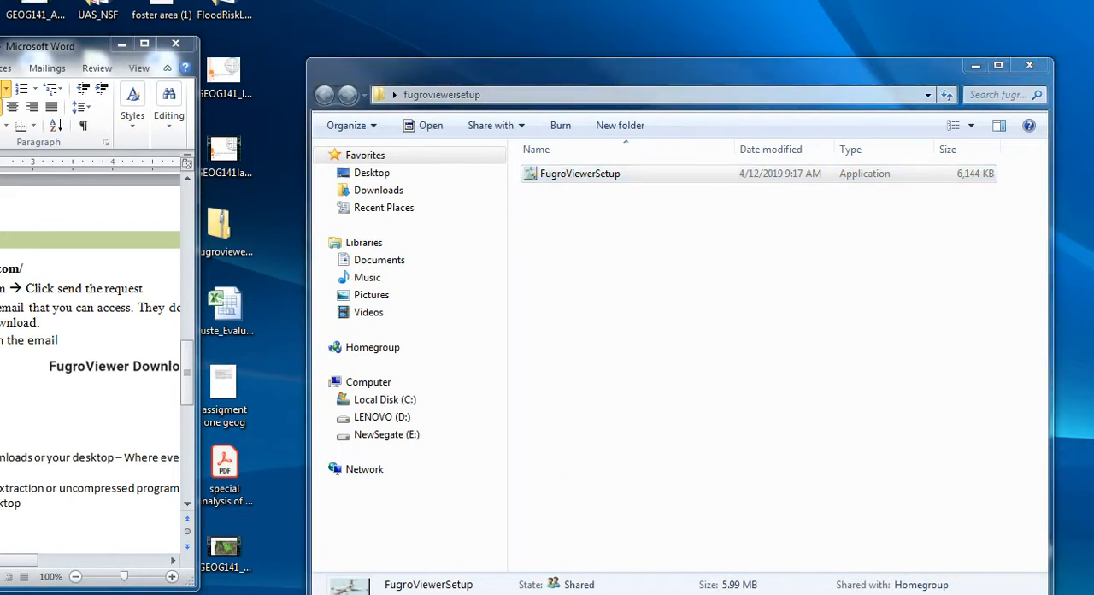
{"action": "double_click", "coordinate": [581, 174]}
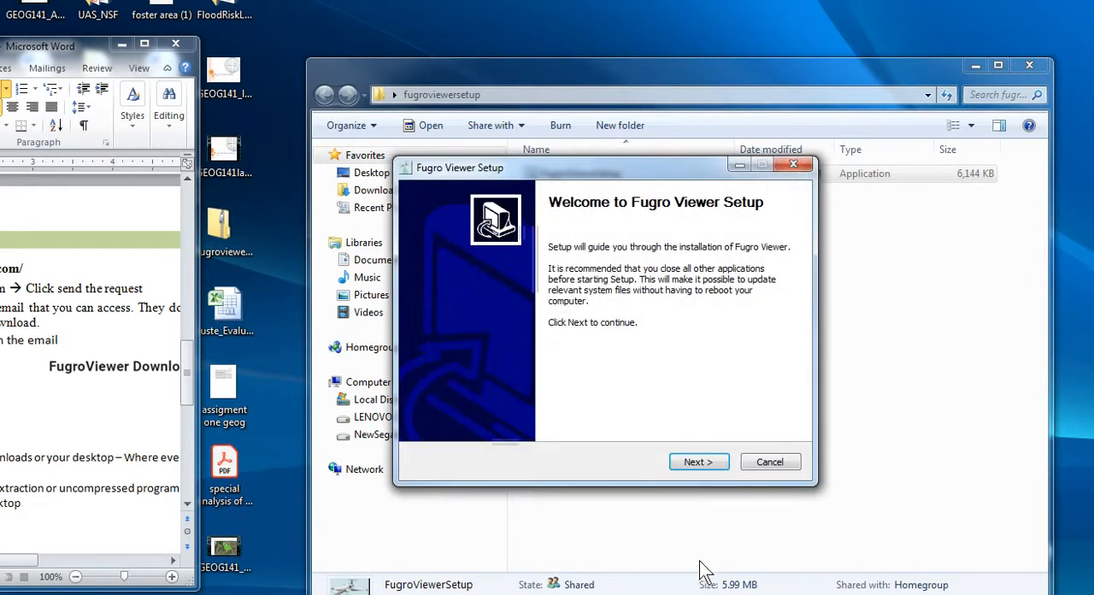
{"action": "left_click", "coordinate": [698, 462]}
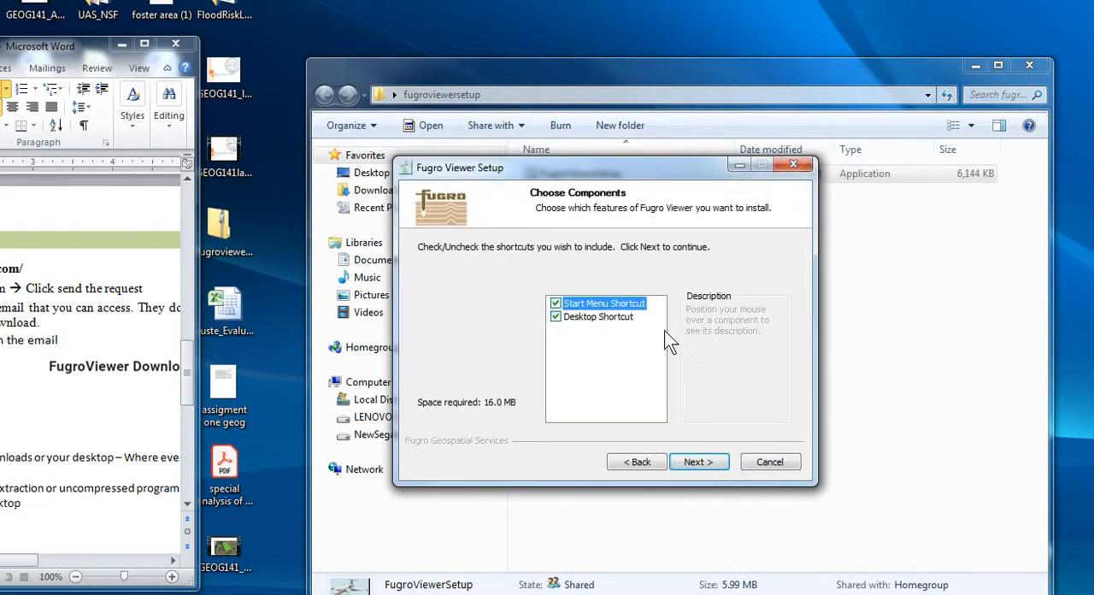
{"action": "mouse_move", "coordinate": [697, 461]}
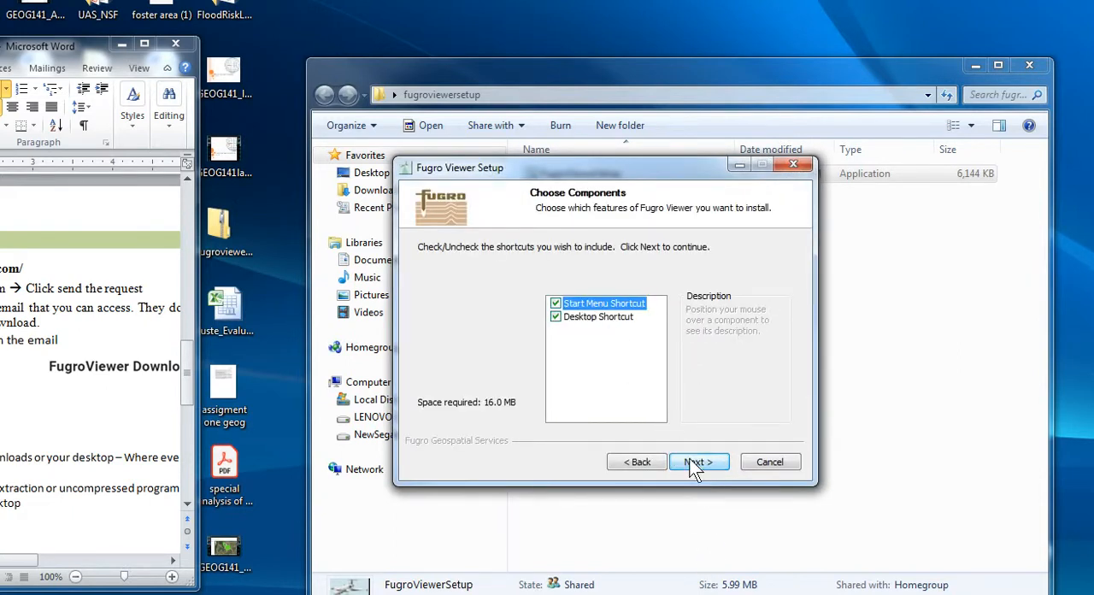
Install with Start Menu and desktop shortcuts into the default folder and finish setup
{"action": "left_click", "coordinate": [698, 461]}
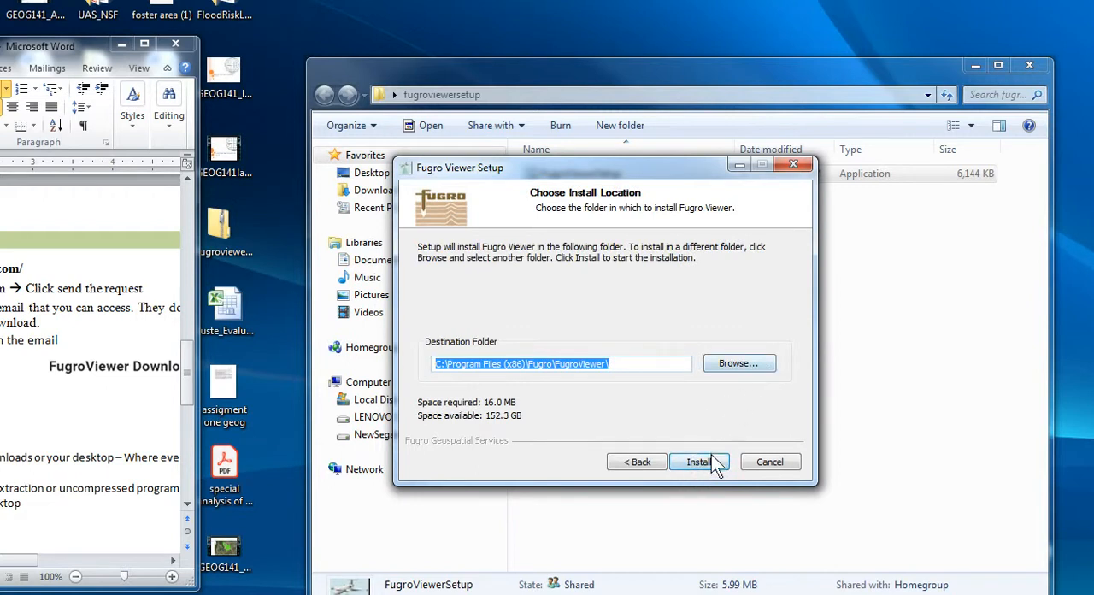
{"action": "left_click", "coordinate": [698, 461]}
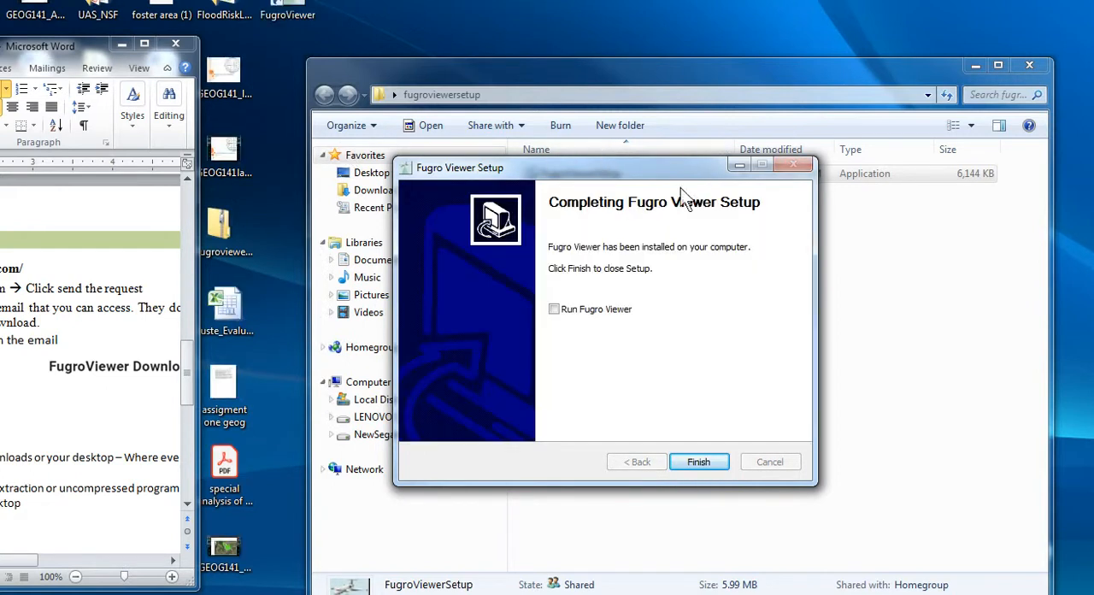
{"action": "left_click", "coordinate": [698, 462]}
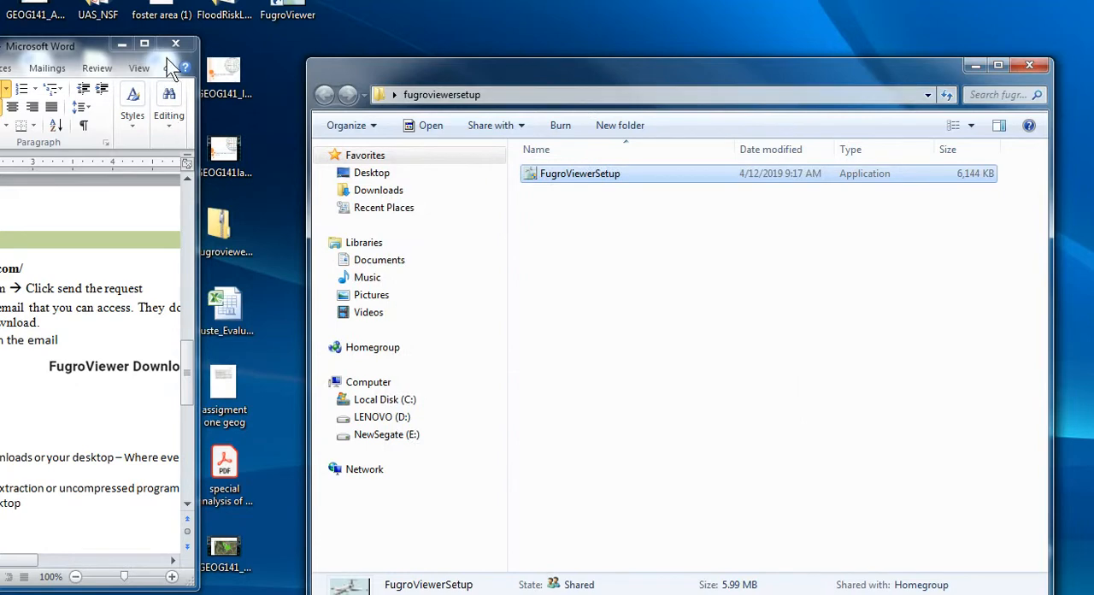